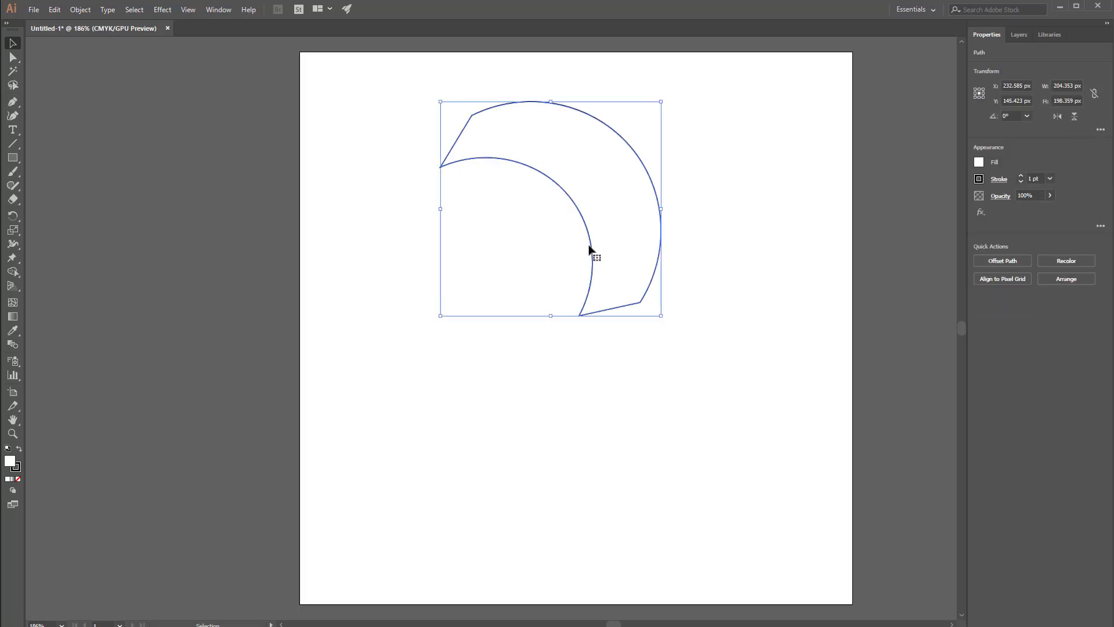
{"action": "mouse_move", "coordinate": [472, 163]}
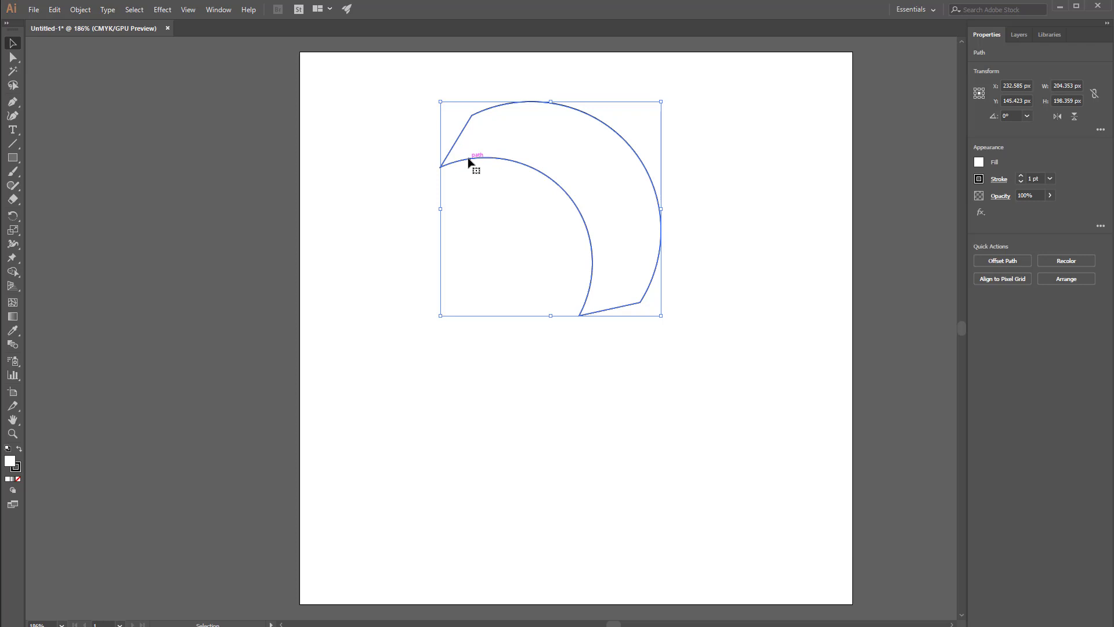
Step: Reach the File menu's export commands for the selected crescent path
{"action": "left_click", "coordinate": [33, 9]}
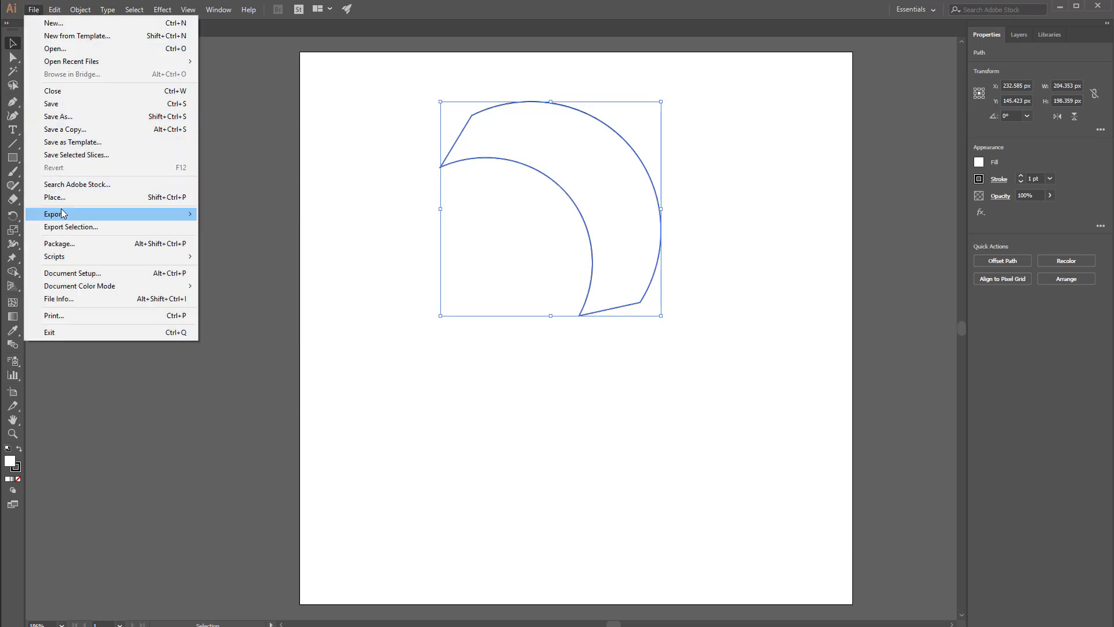
Step: Export the crescent as an SVG named Test_01 into the Desktop SVGs folder
{"action": "left_click", "coordinate": [52, 214]}
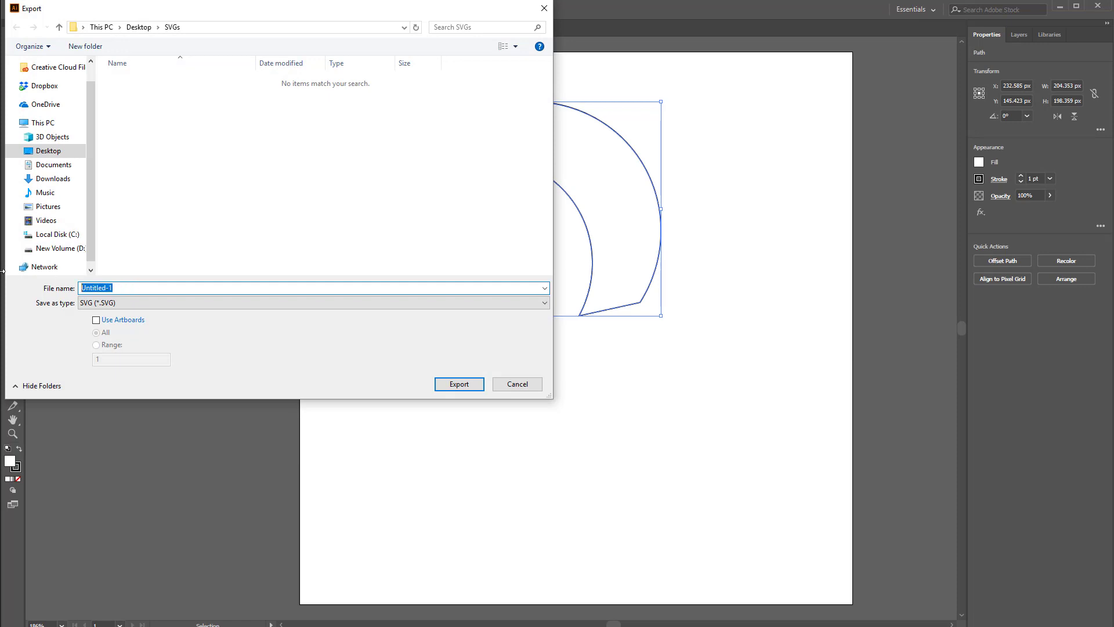
{"action": "type", "text": "Test_01"}
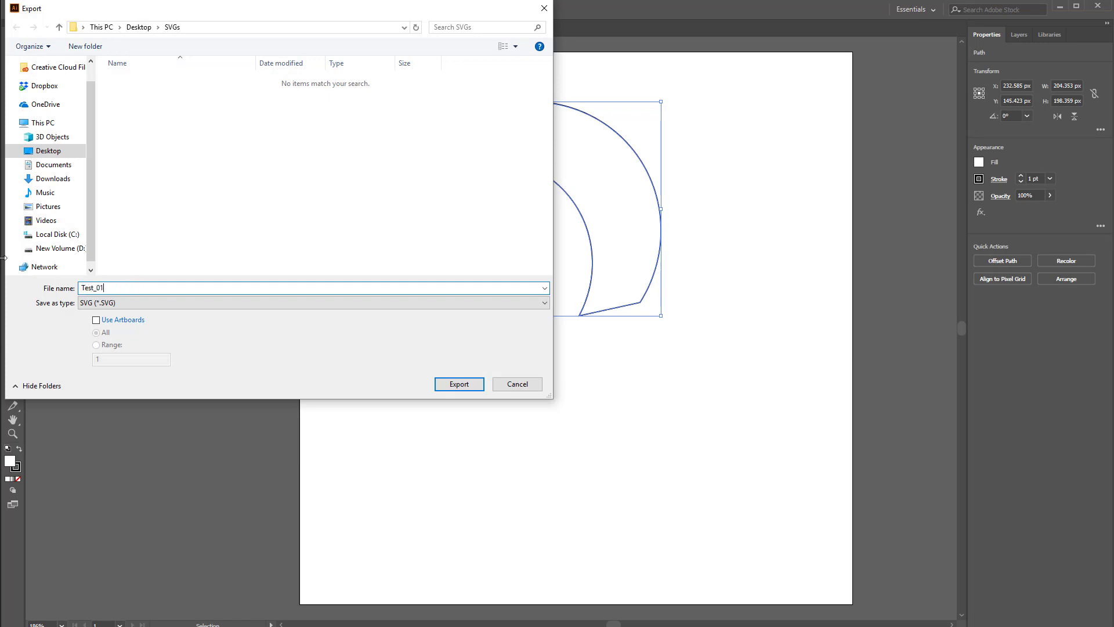
{"action": "left_click", "coordinate": [313, 303]}
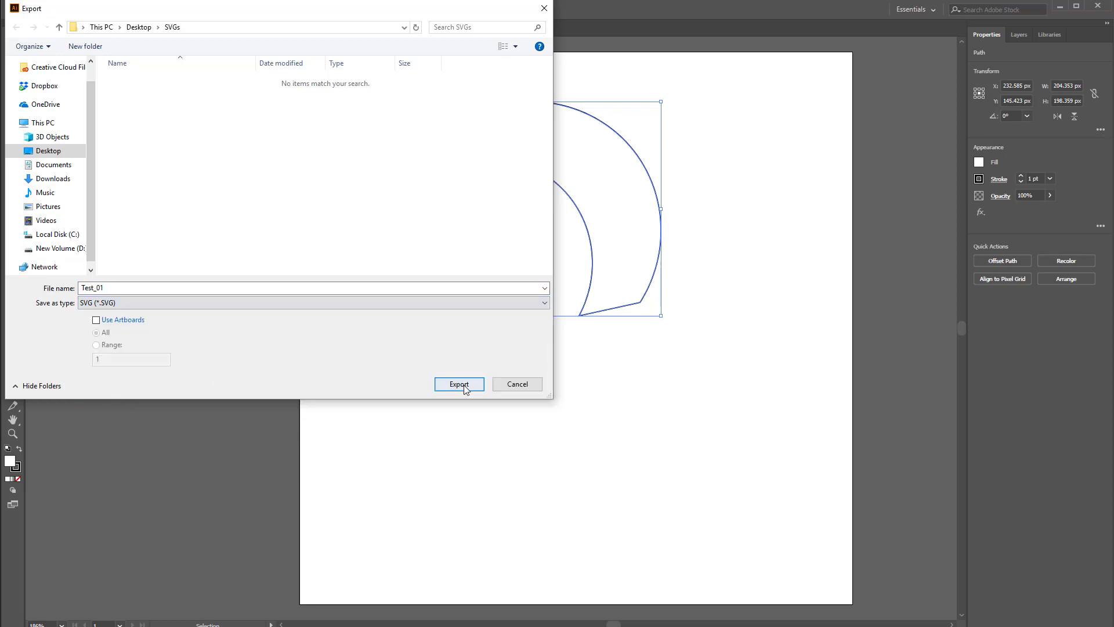
{"action": "left_click", "coordinate": [459, 384]}
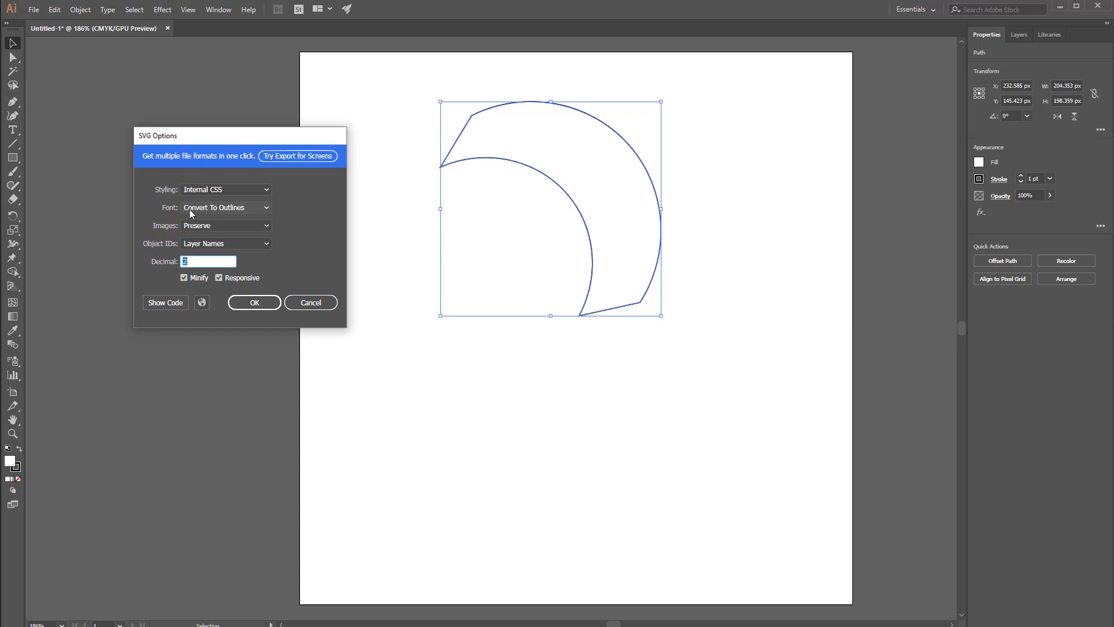
Step: Confirm the default SVG Options so Test_01.svg finishes exporting
{"action": "left_click", "coordinate": [225, 206]}
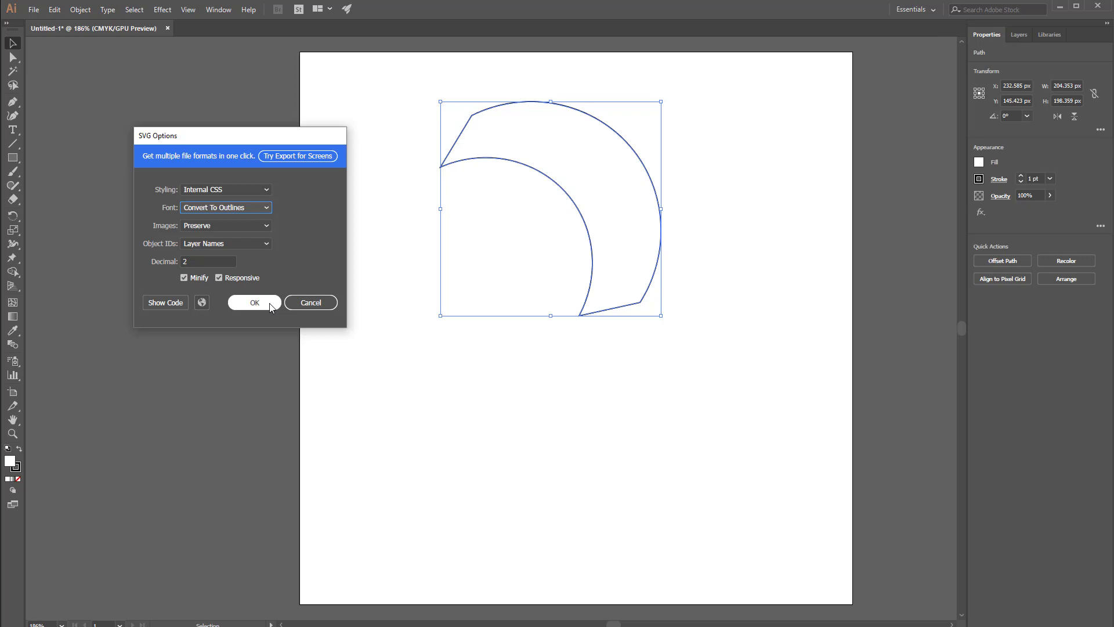
{"action": "left_click", "coordinate": [255, 302]}
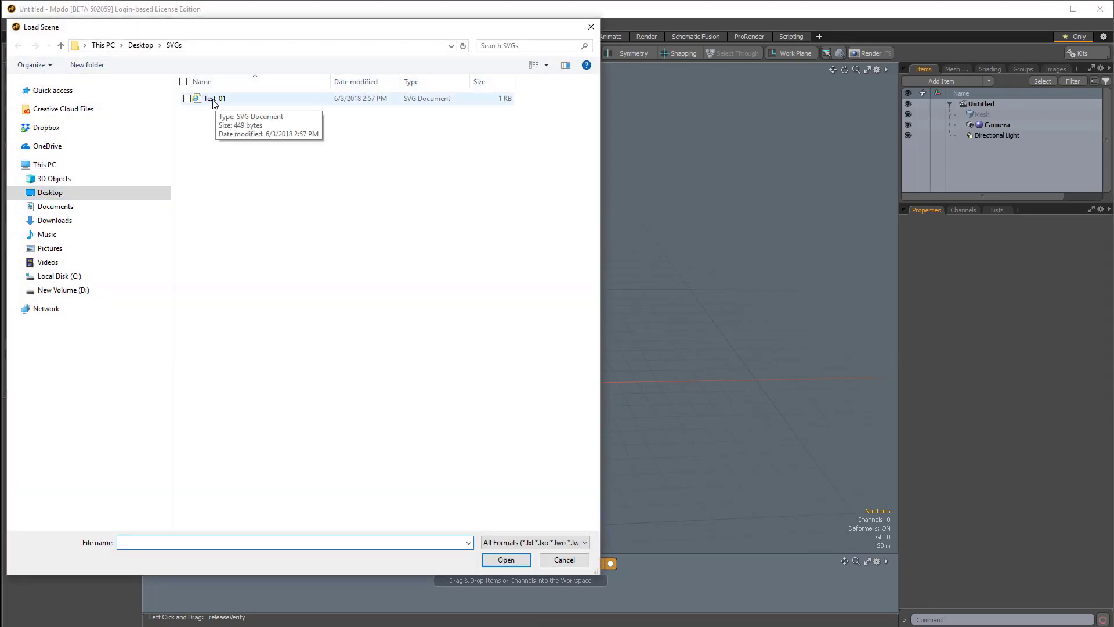
Step: Import Test_01.svg from Desktop > SVGs into the Modo scene as curves
{"action": "left_click", "coordinate": [505, 560]}
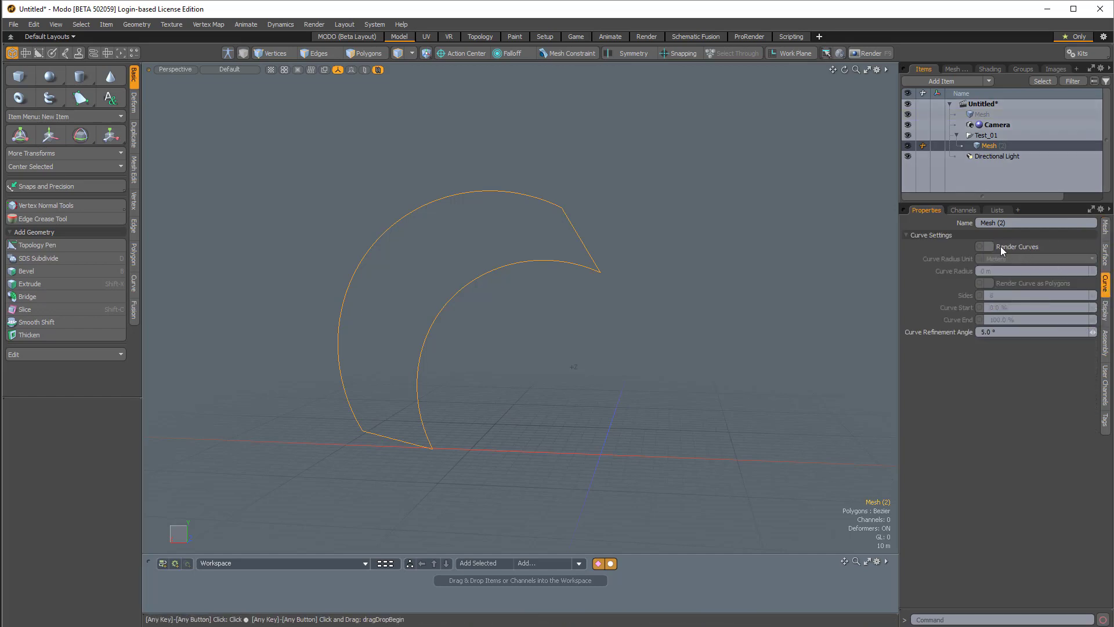
Step: Enable Render Curves on the Test_01 mesh and set Curve Radius to 50 mm
{"action": "left_click", "coordinate": [986, 247]}
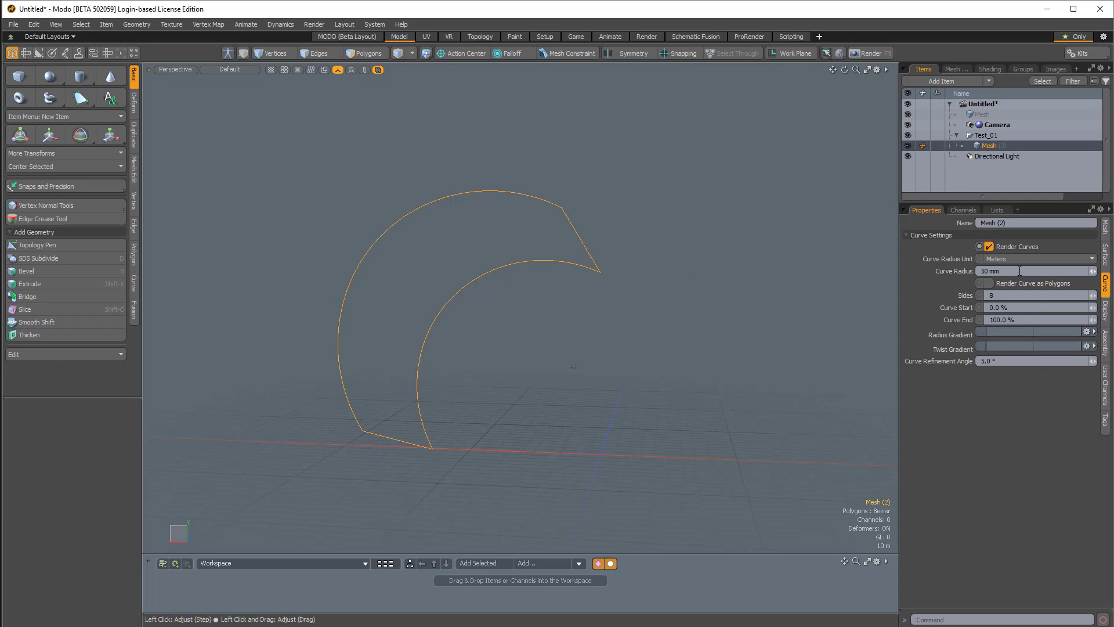
{"action": "left_click", "coordinate": [988, 270]}
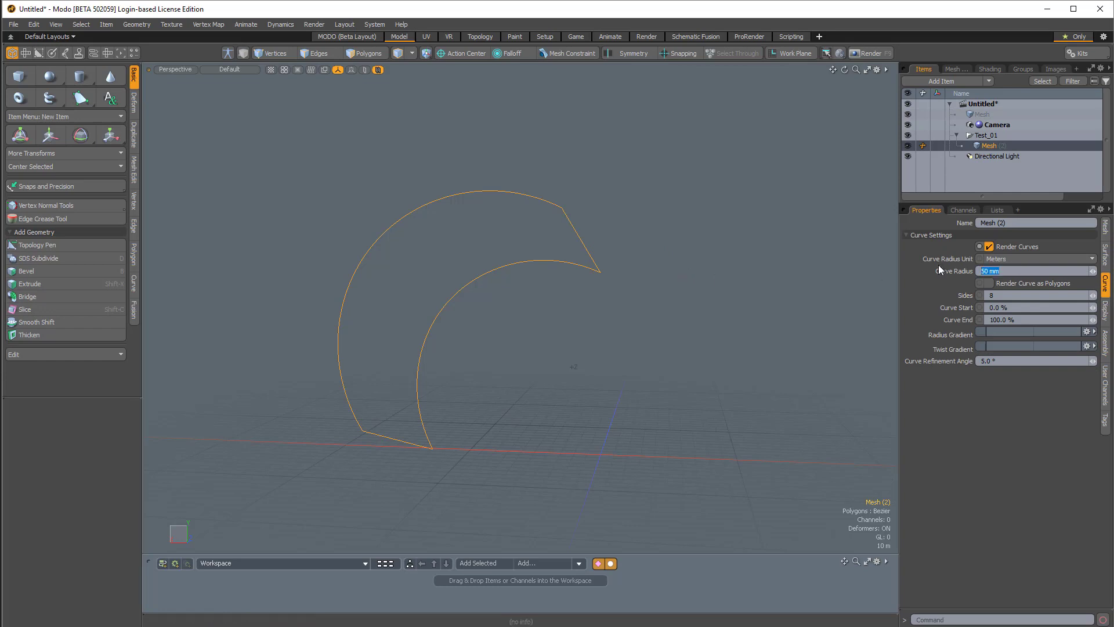